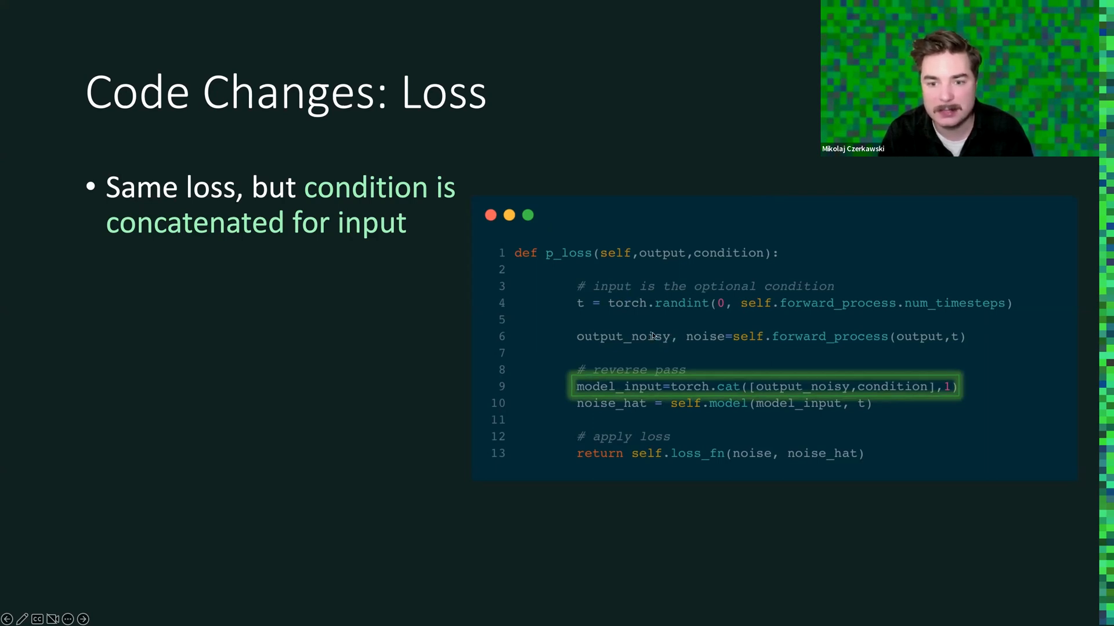
mouse_move(454, 354)
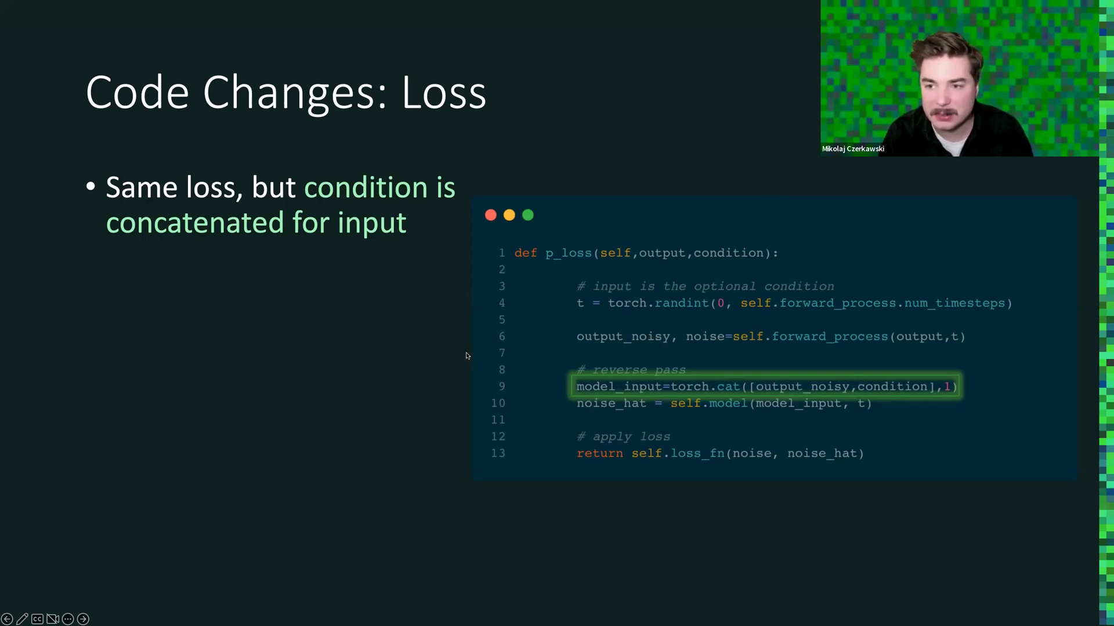
mouse_move(555, 436)
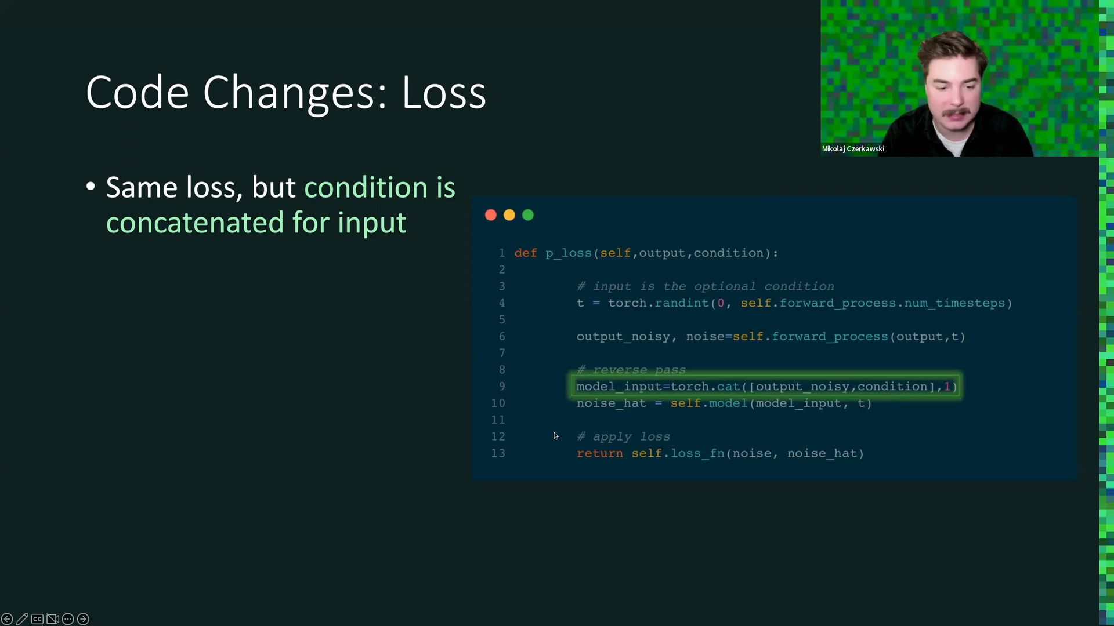
Advance from the loss code slide past the forward-pass slide to the Results slide.
key(Right)
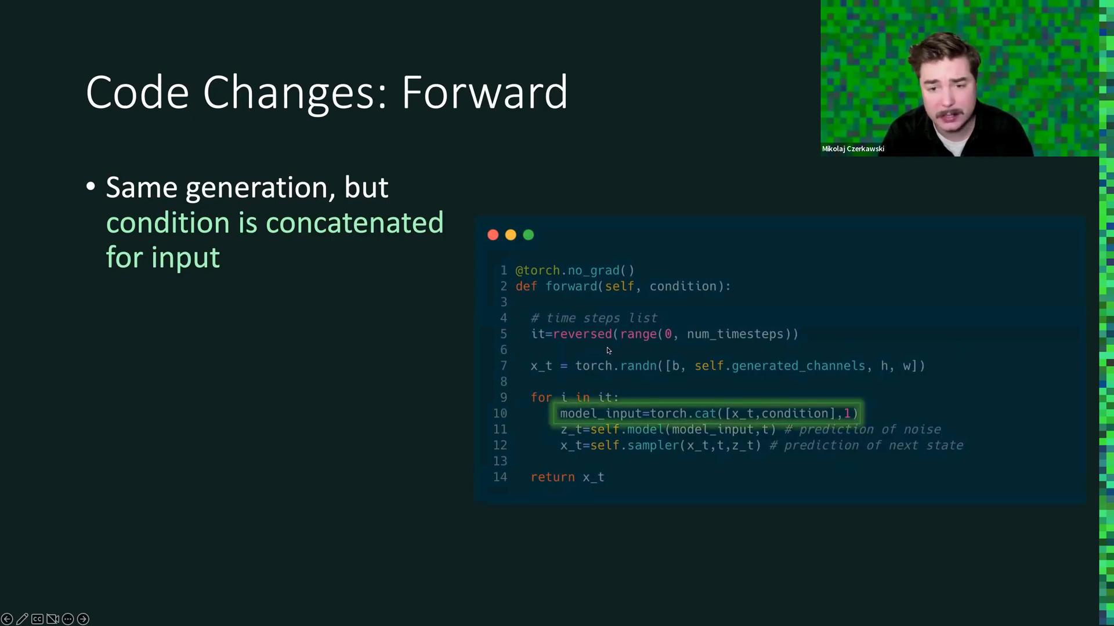
mouse_move(376, 309)
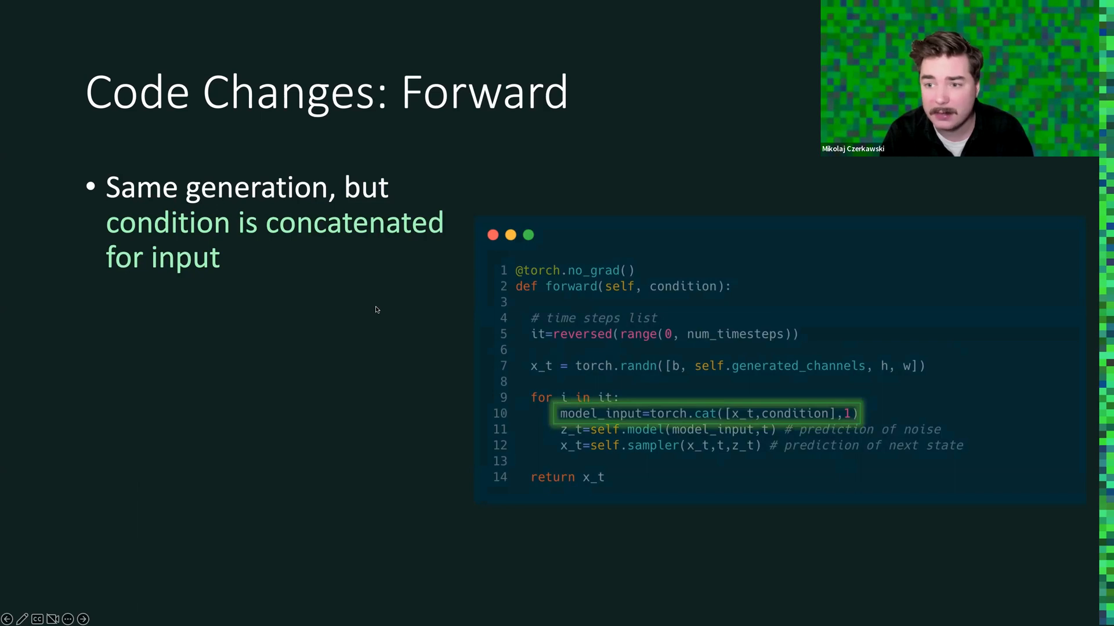
click(81, 618)
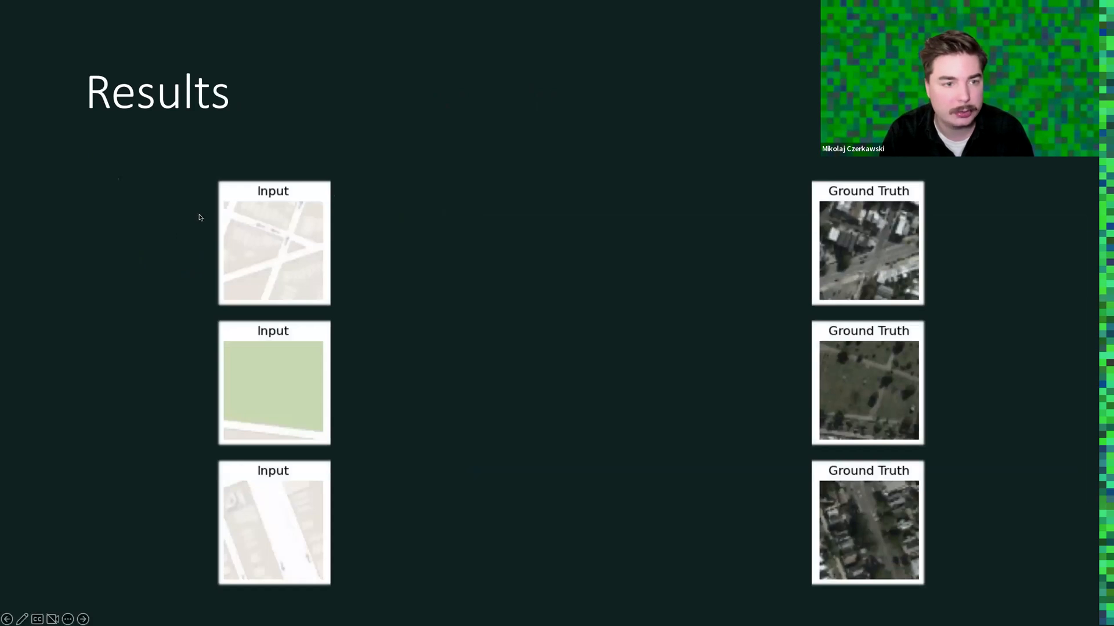
mouse_move(214, 197)
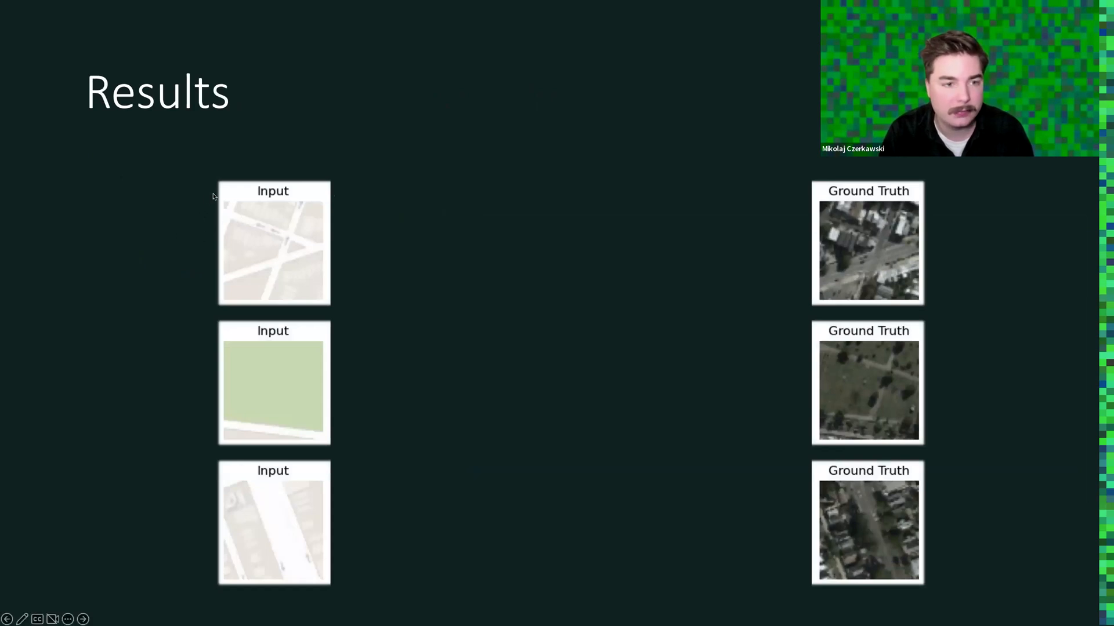
mouse_move(636, 316)
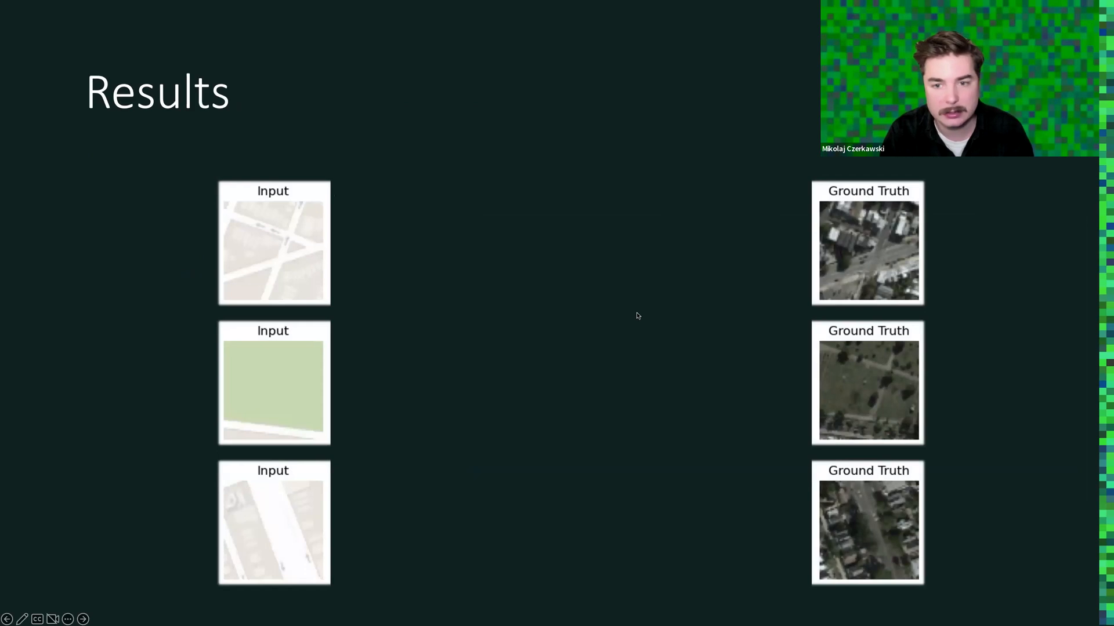
mouse_move(624, 140)
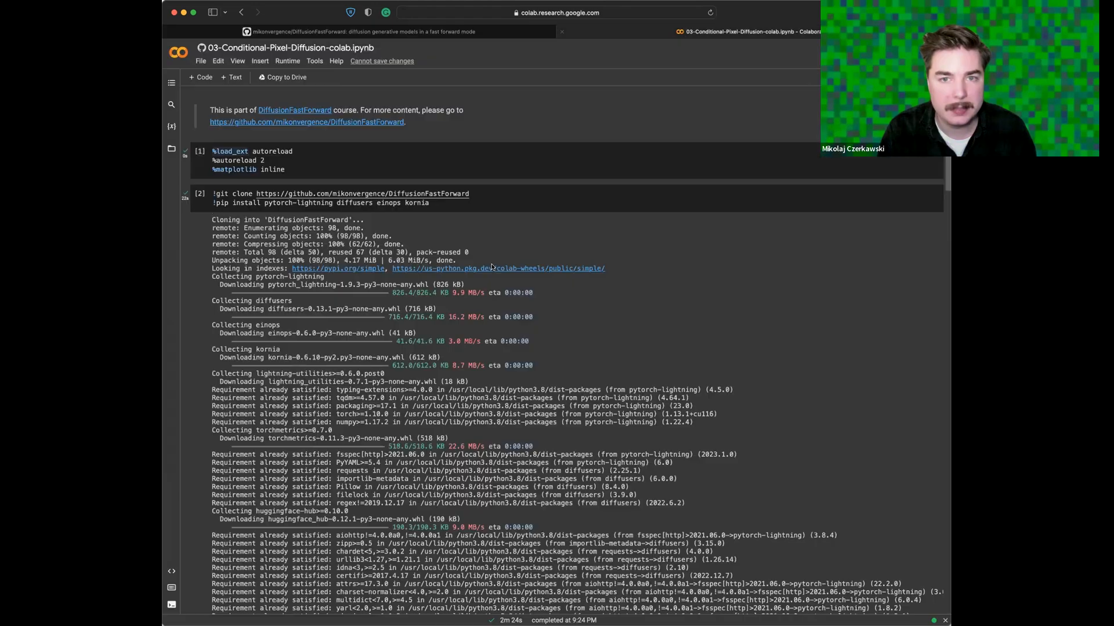
Scroll down through the dataset class and the cell building the maps train and validation datasets.
scroll(down, 3)
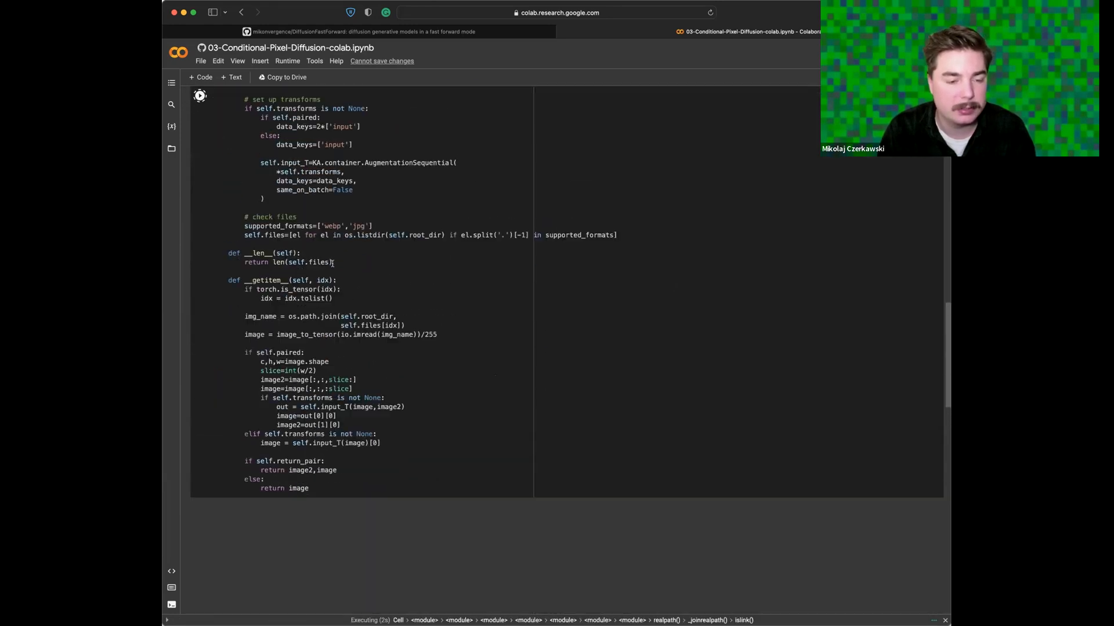
scroll(down, 3)
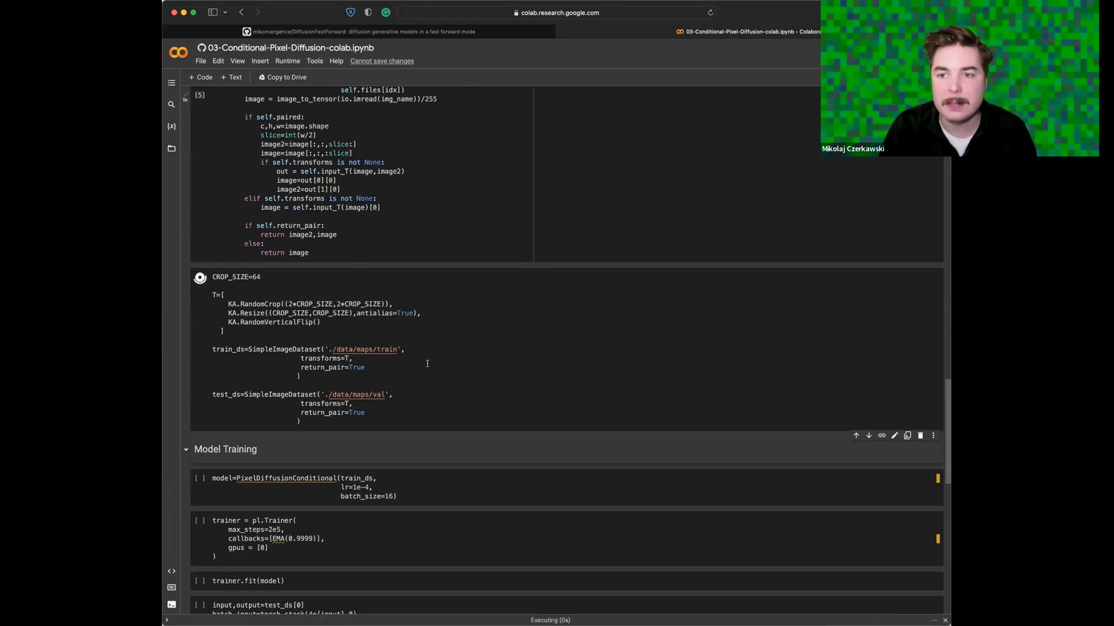
Fix both SimpleImageDataset paths to maps/train and maps/val by removing './data/', and rerun the cell.
click(200, 276)
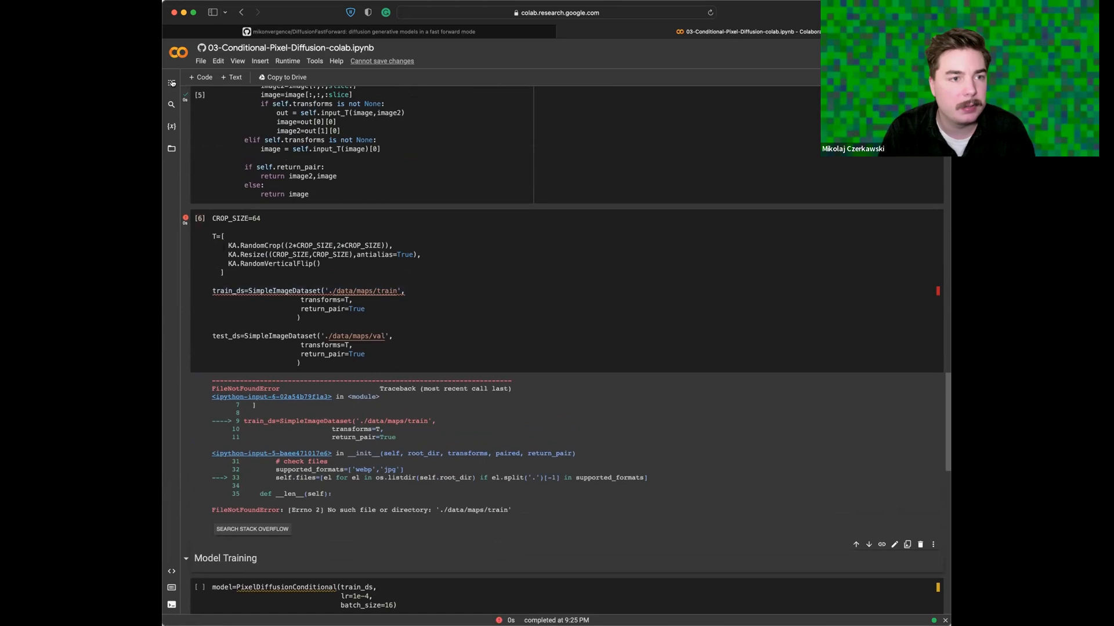
click(172, 83)
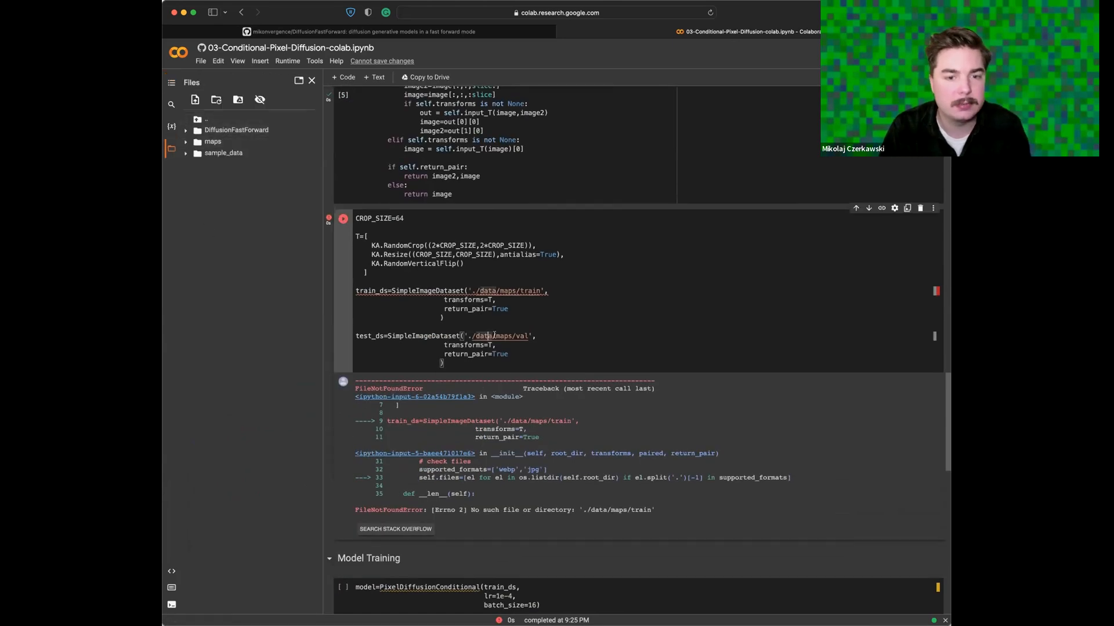
double_click(501, 336)
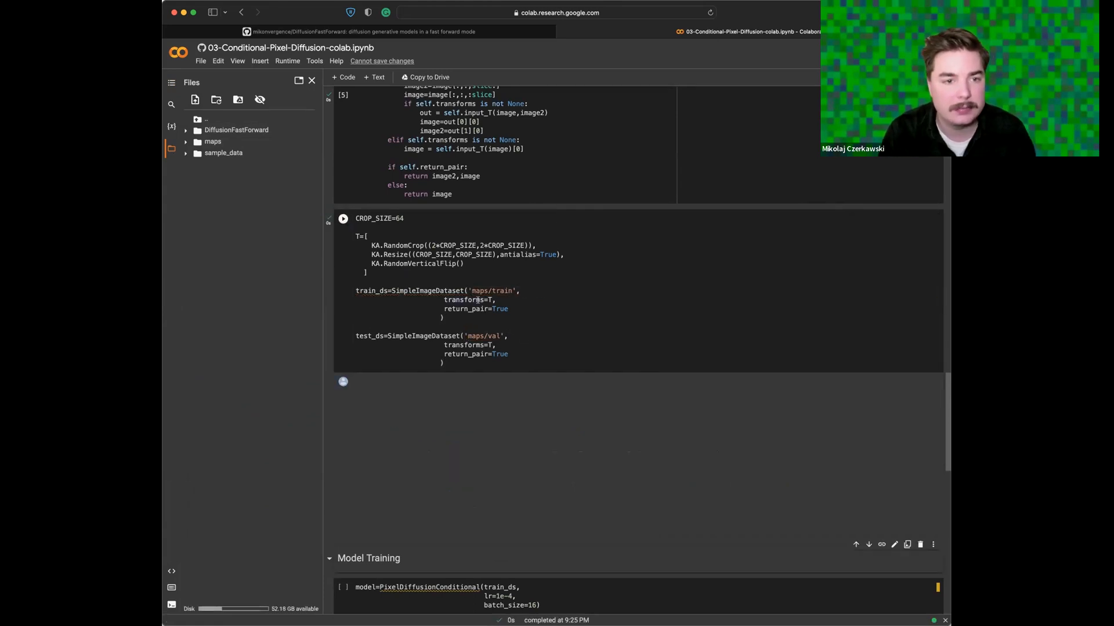
scroll(down, 3)
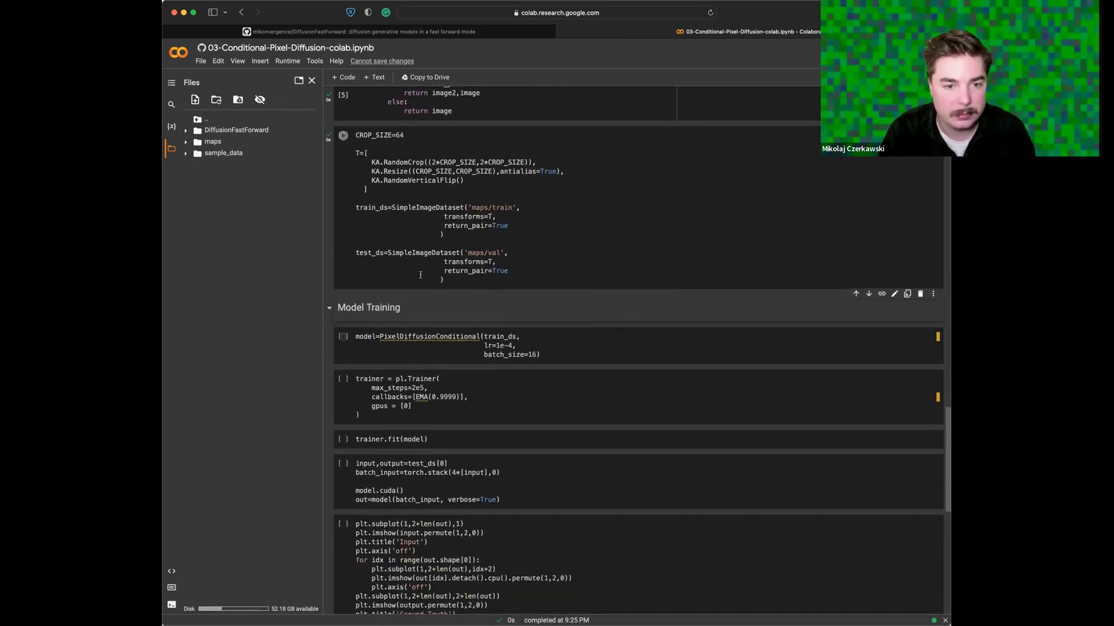
scroll(down, 3)
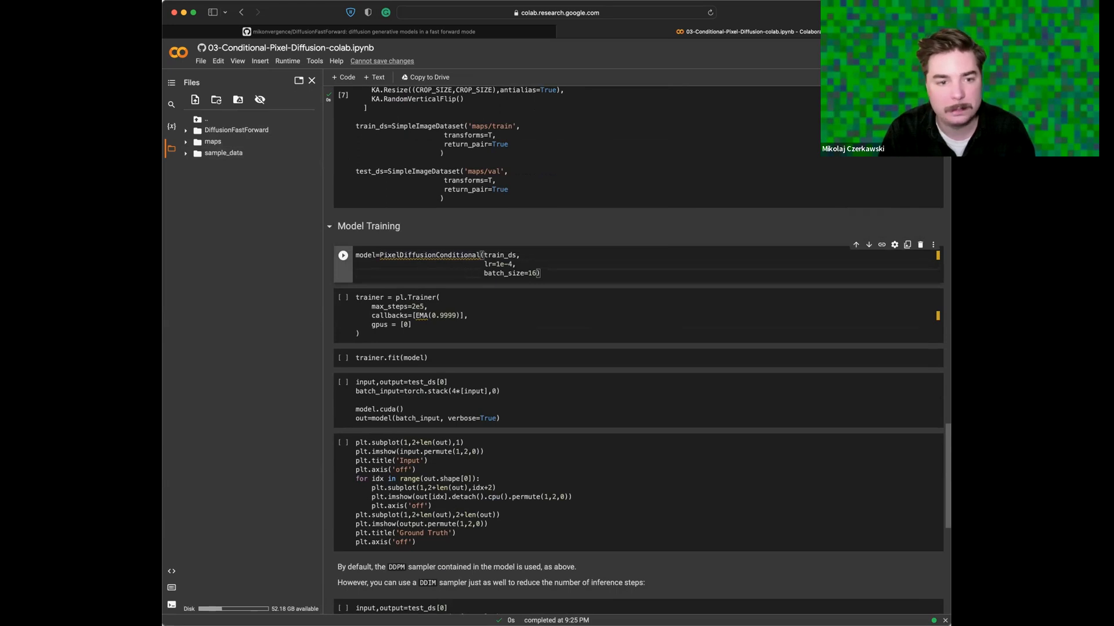
Run the PixelDiffusionConditional model, pl.Trainer and trainer.fit(model) cells to start training at epoch 0.
click(342, 255)
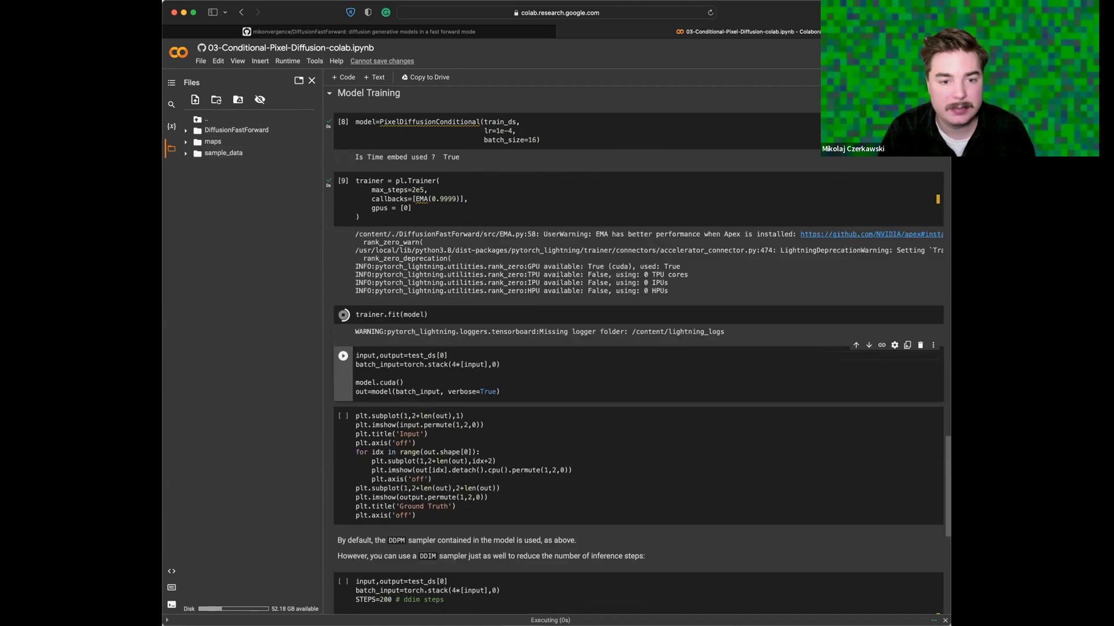
scroll(down, 3)
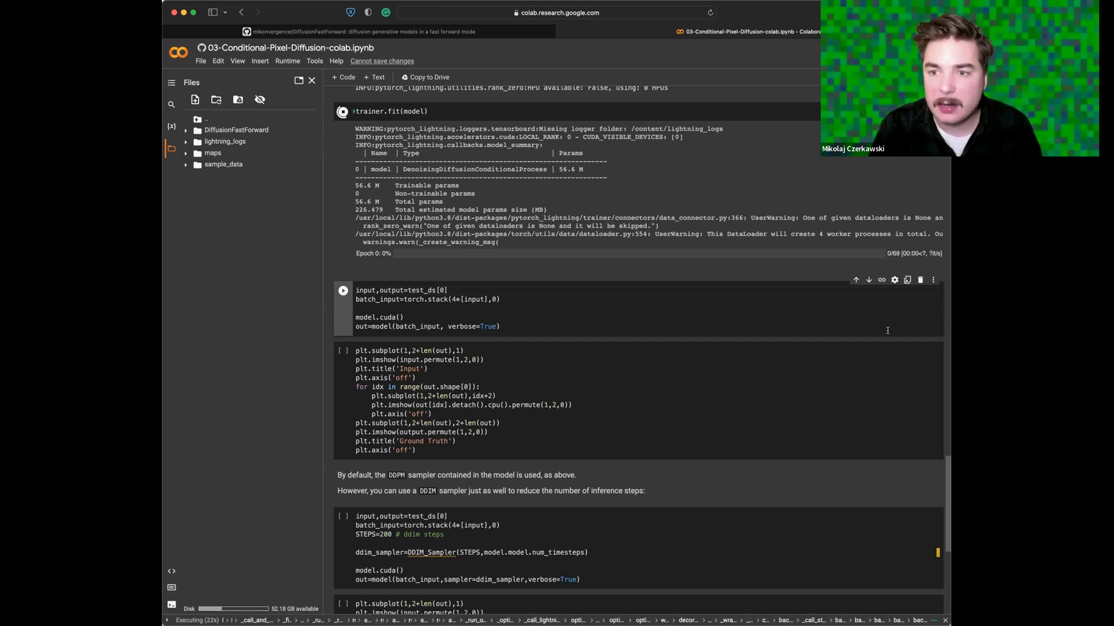
mouse_move(948, 377)
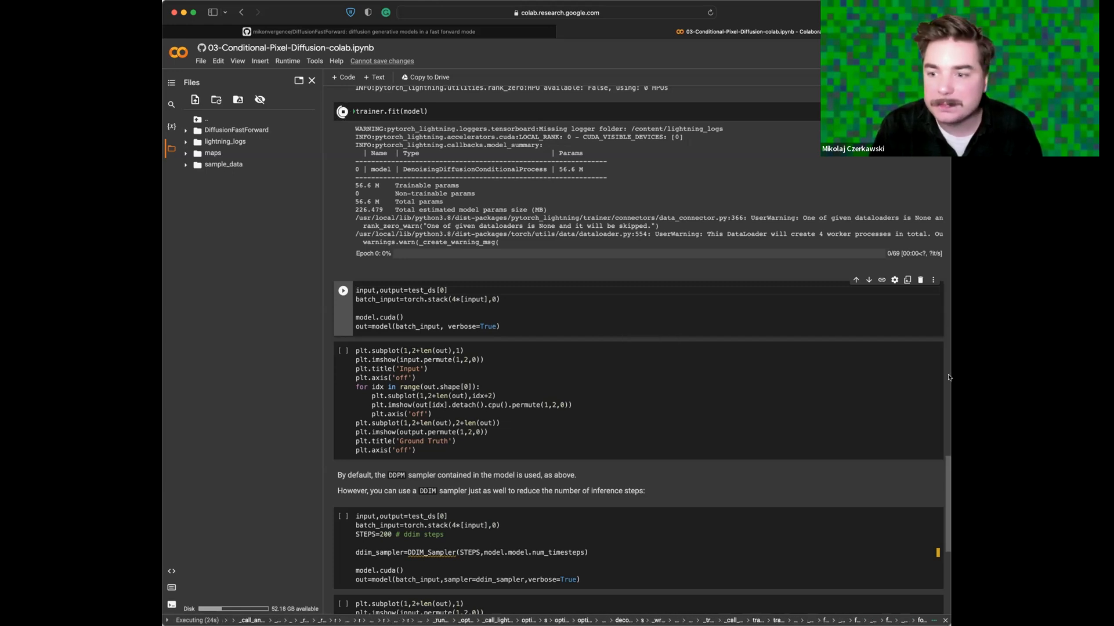